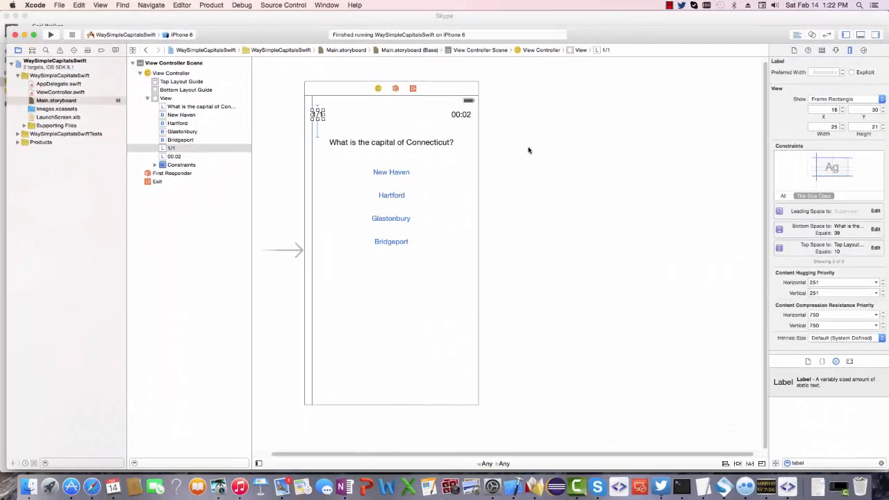
mouse_move(513, 146)
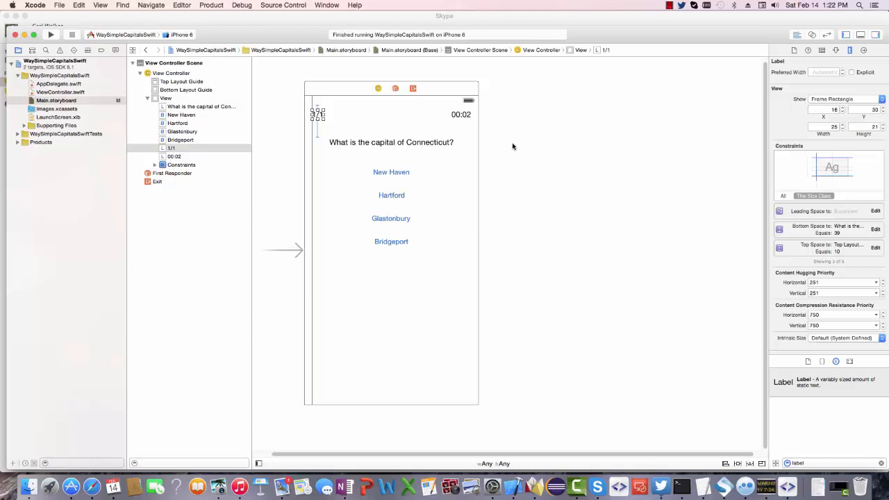
Step: Inspect the constraints on the Glastonbury and Bridgeport answer buttons
click(426, 142)
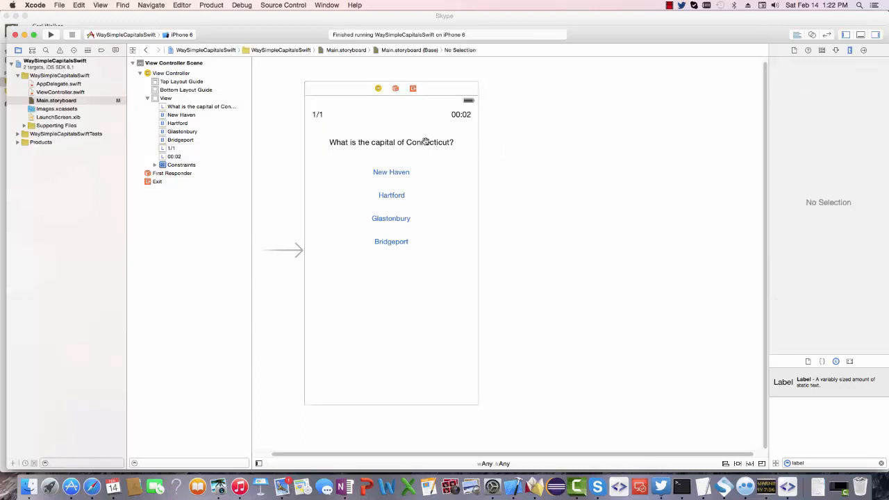
click(391, 142)
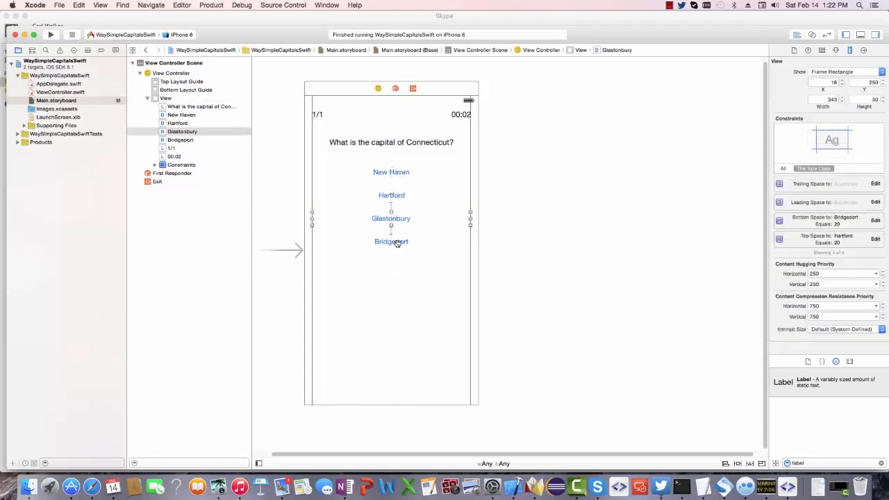
click(391, 242)
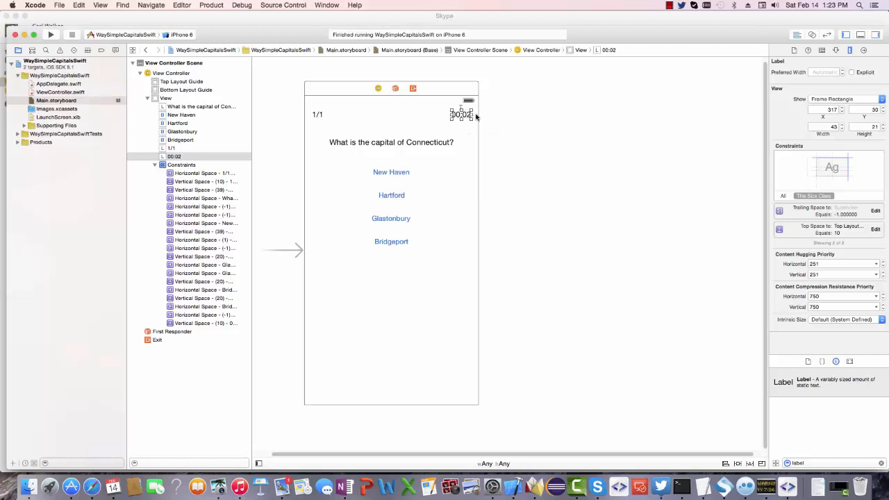
mouse_move(465, 121)
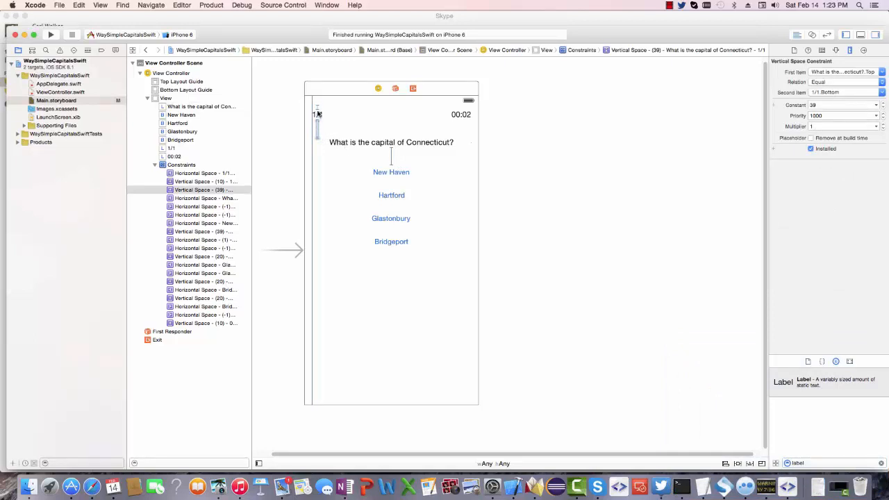
click(391, 171)
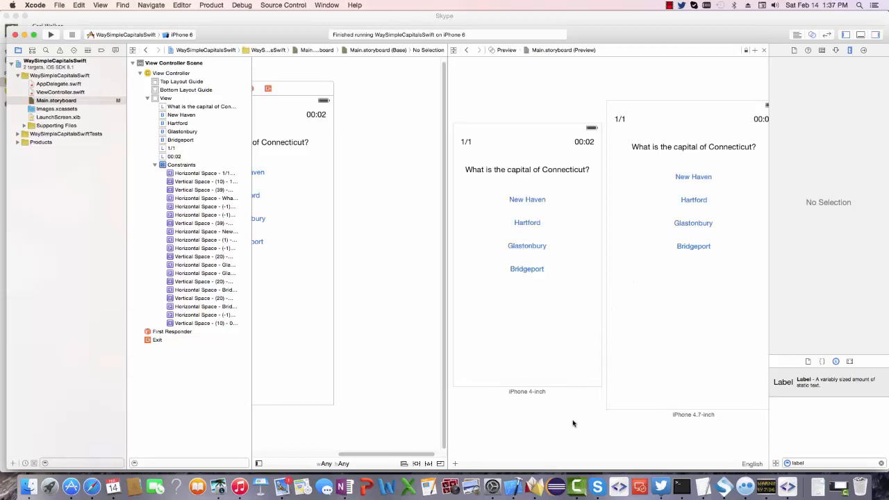
mouse_move(656, 378)
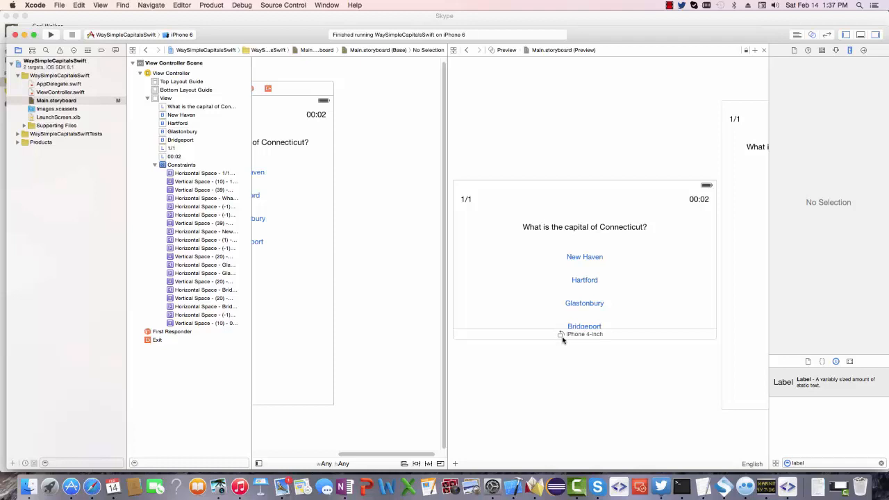
mouse_move(501, 212)
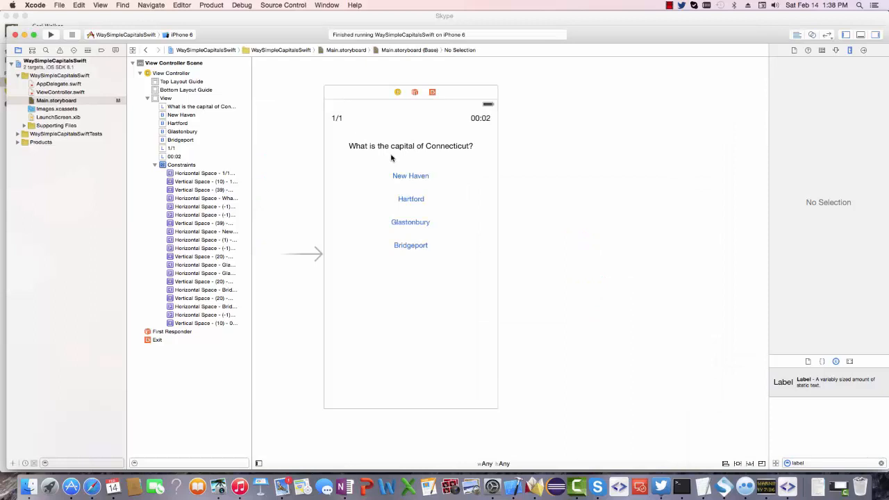
mouse_move(341, 132)
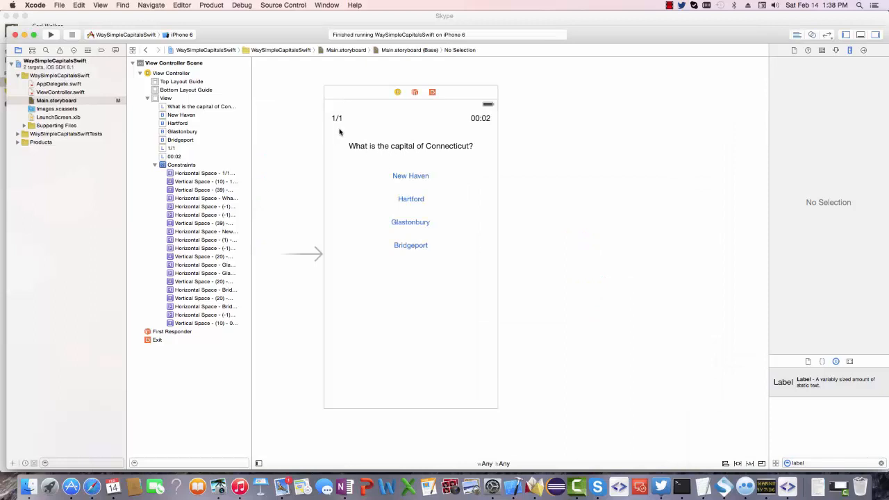
mouse_move(400, 256)
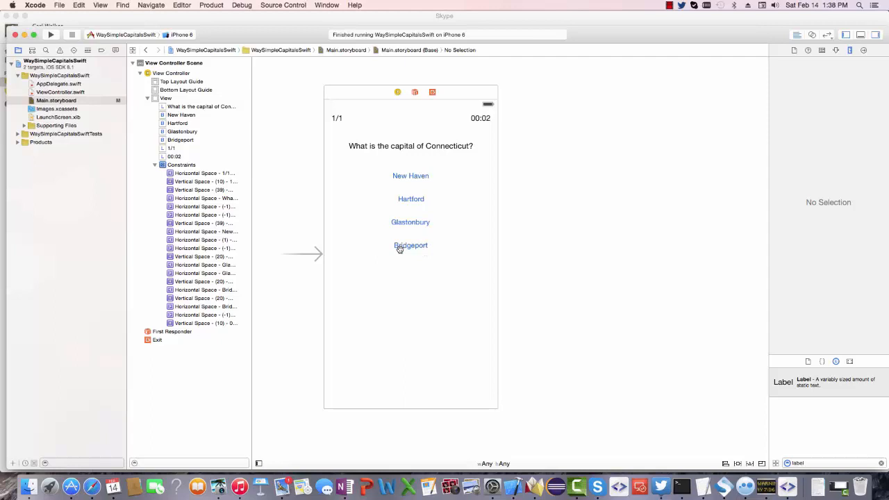
mouse_move(347, 131)
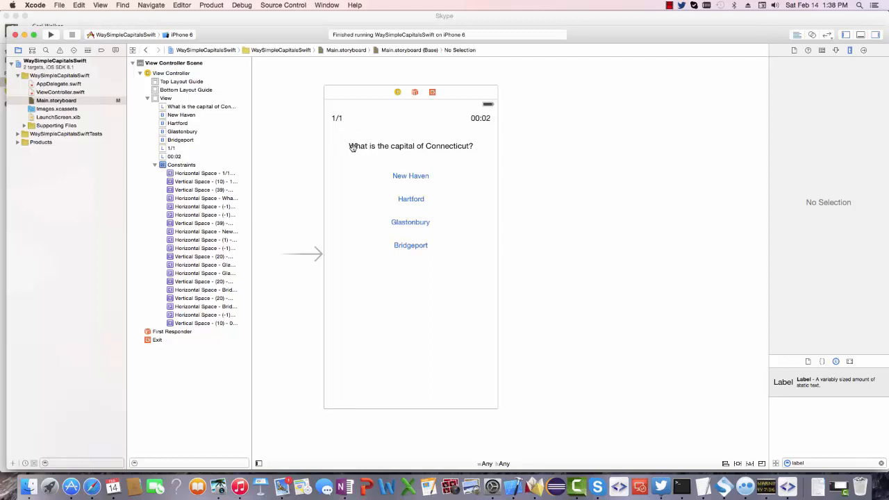
Step: Make the question label's second 39-point spacing constraint greater-than-or-equal at priority 500
click(411, 146)
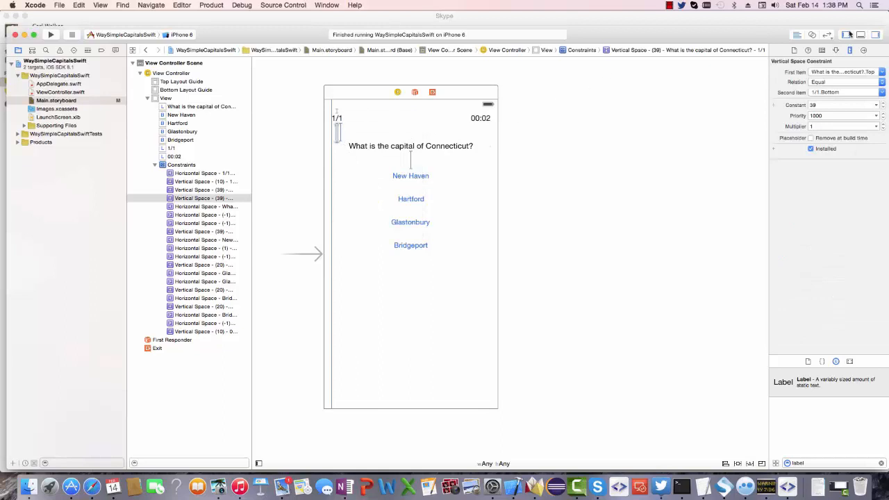
click(840, 115)
text(500)
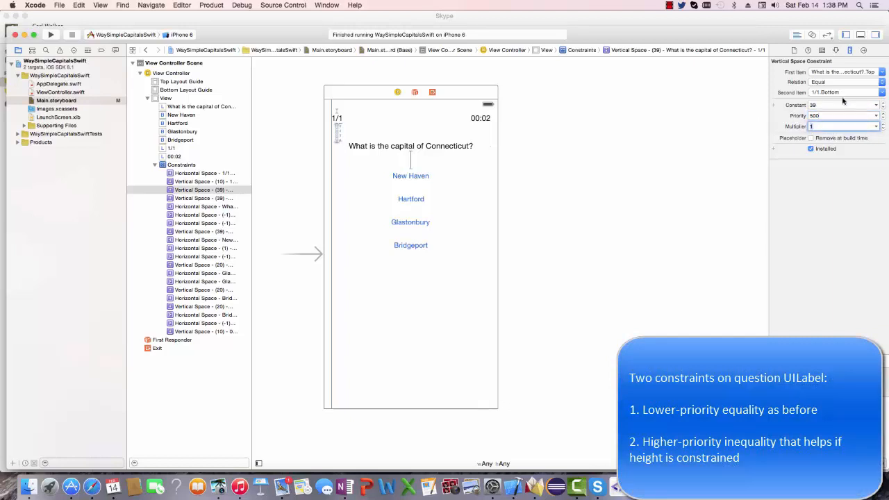
click(842, 81)
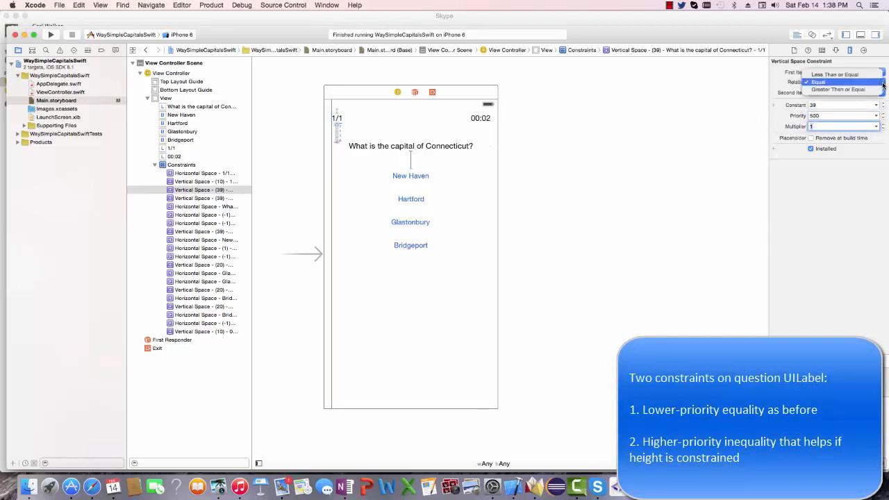
click(838, 89)
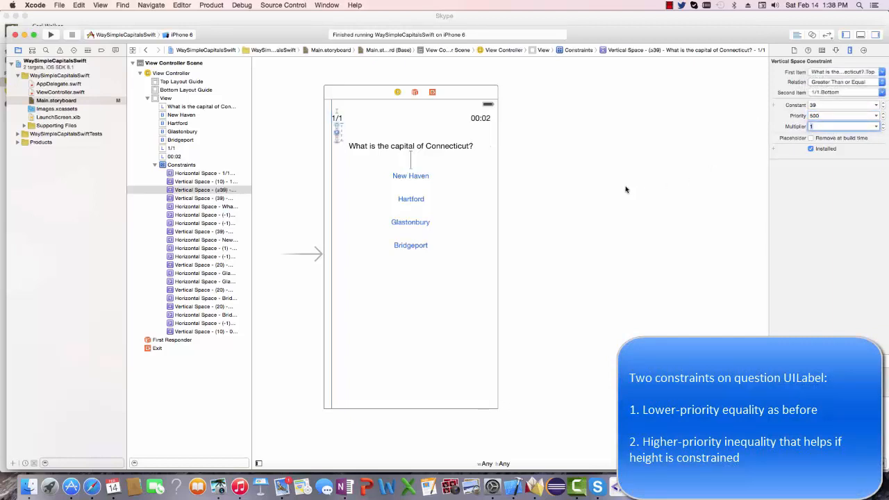
mouse_move(318, 139)
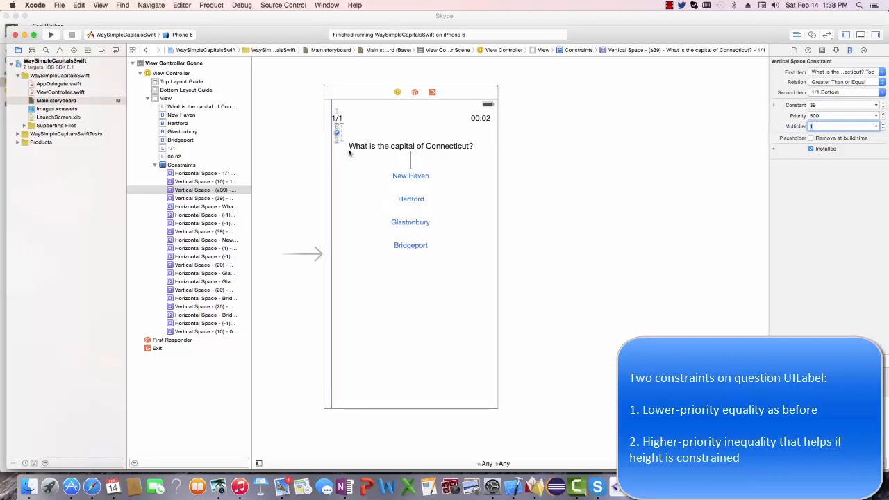
mouse_move(344, 133)
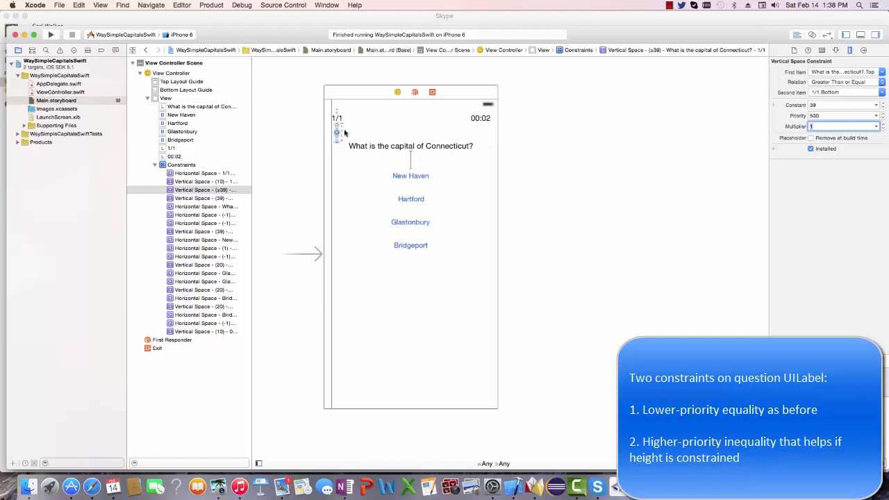
click(410, 245)
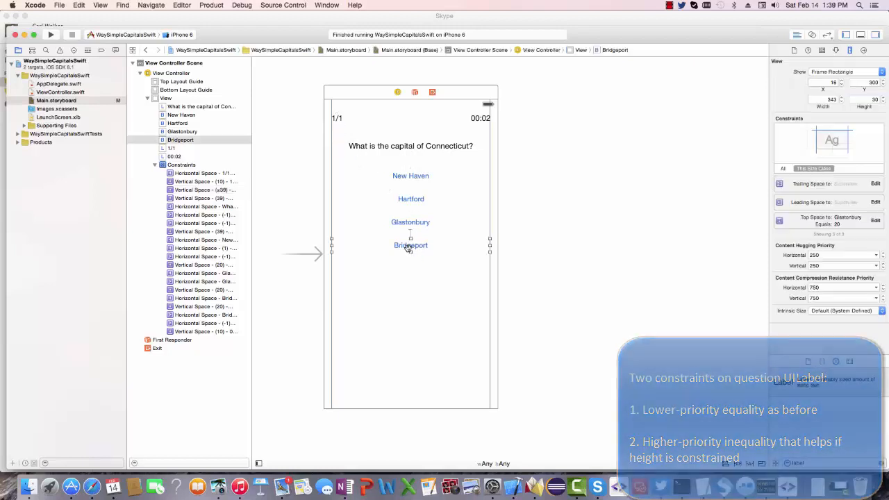
Step: Pin Bridgeport's greater-than-or-equal 10-point bottom space to the layout guide at priority 750
click(410, 245)
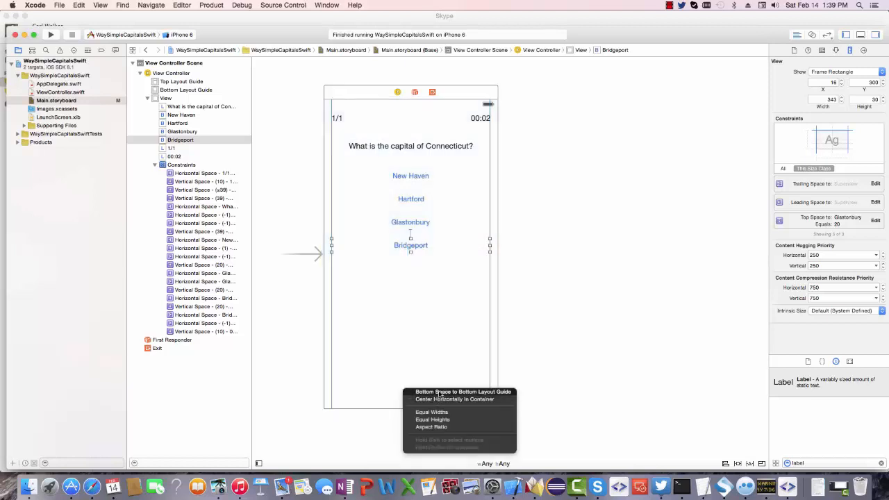
click(463, 392)
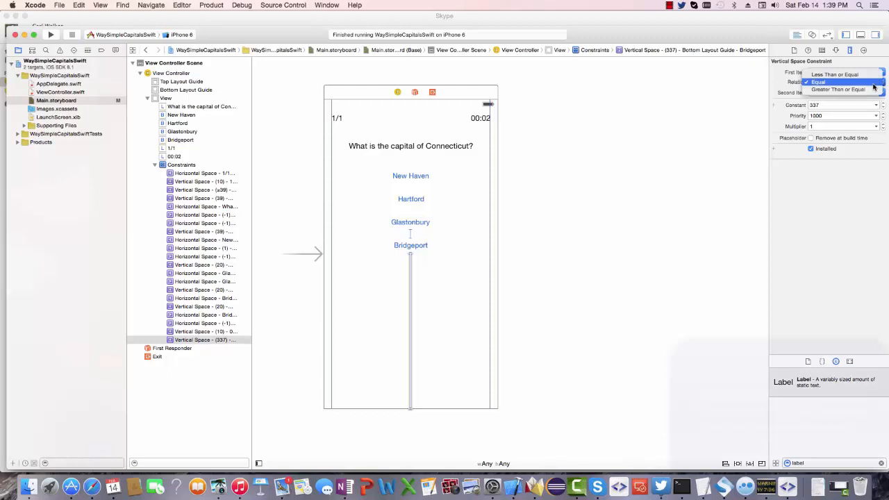
click(838, 88)
text(10)
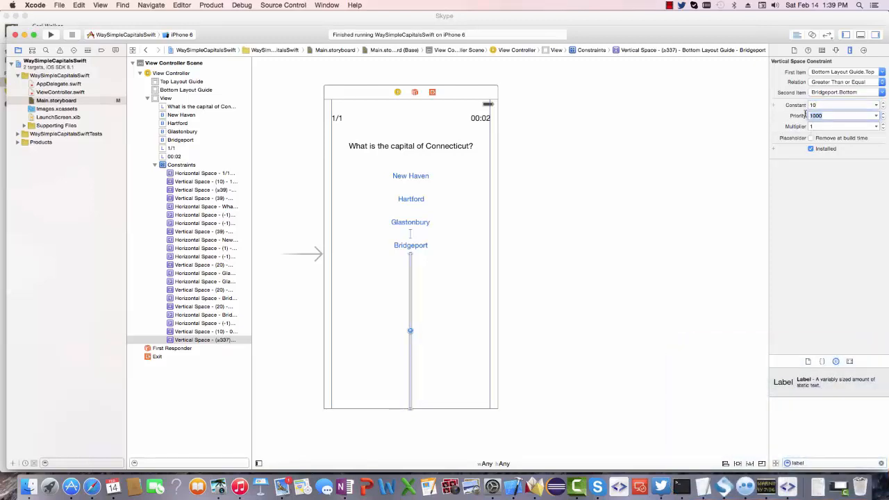
text(750)
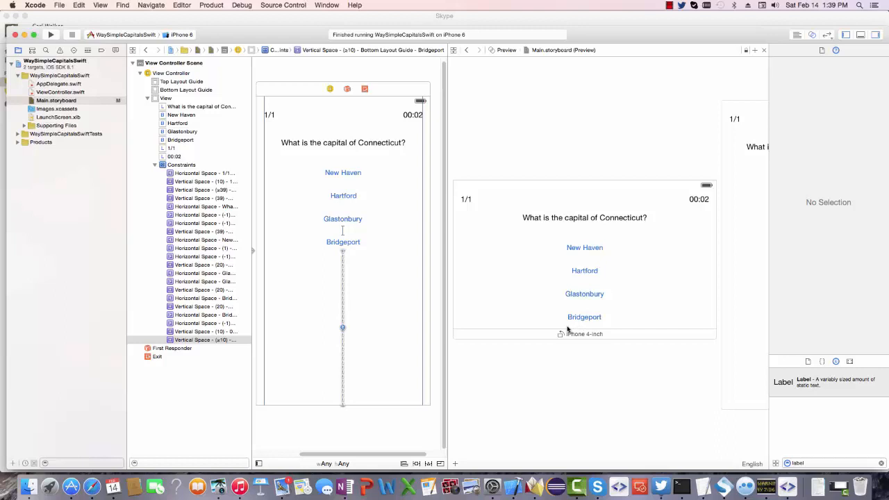
mouse_move(566, 232)
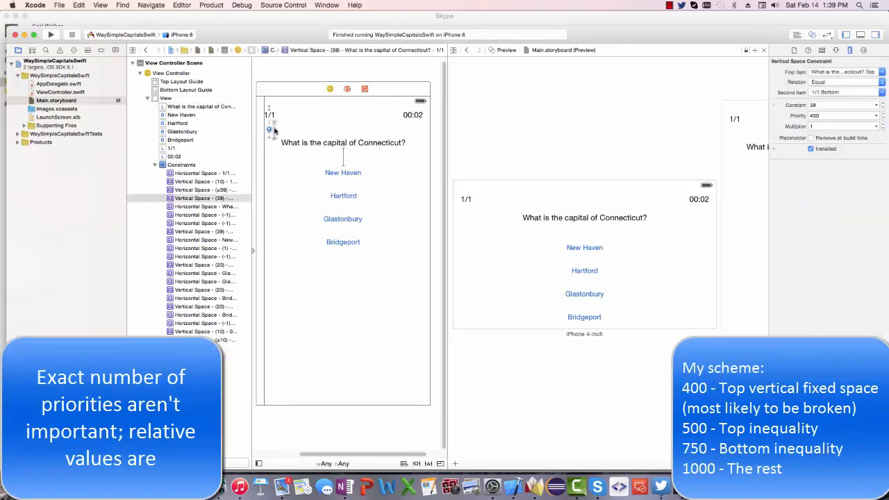
mouse_move(316, 158)
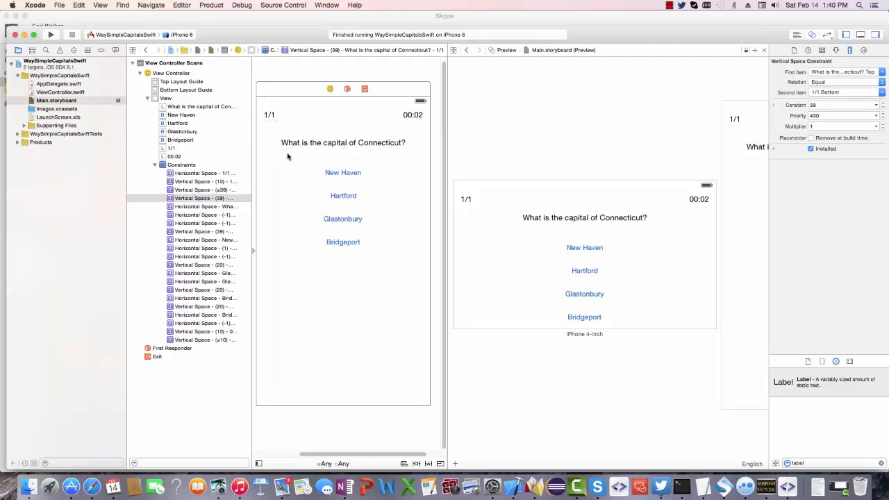
Step: Review the question label's top-space constraints and delete the equal 39-point one
click(342, 142)
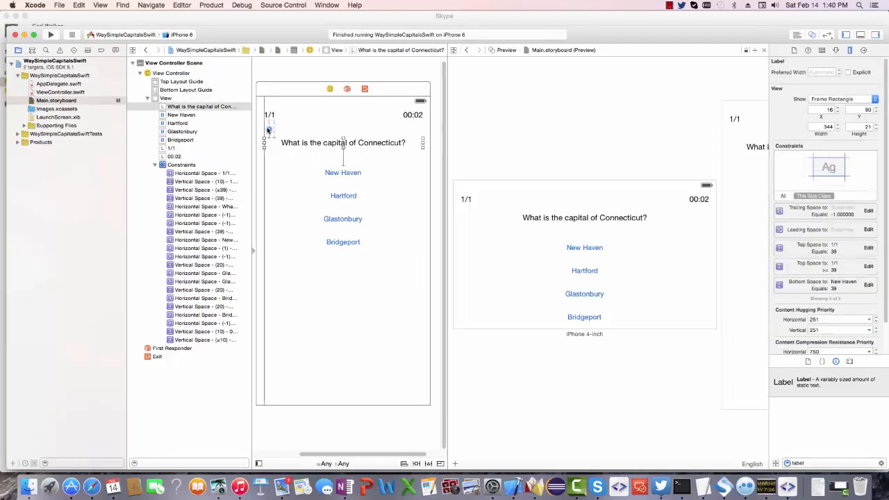
click(201, 189)
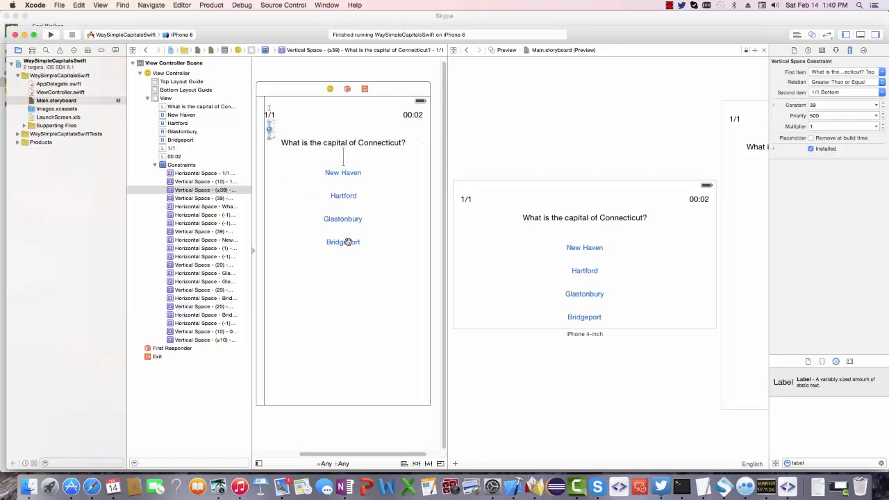
click(343, 242)
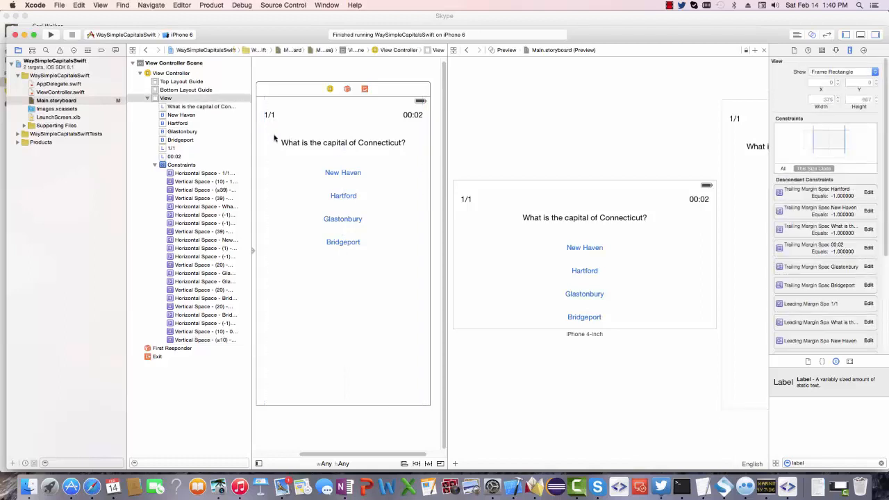
click(343, 143)
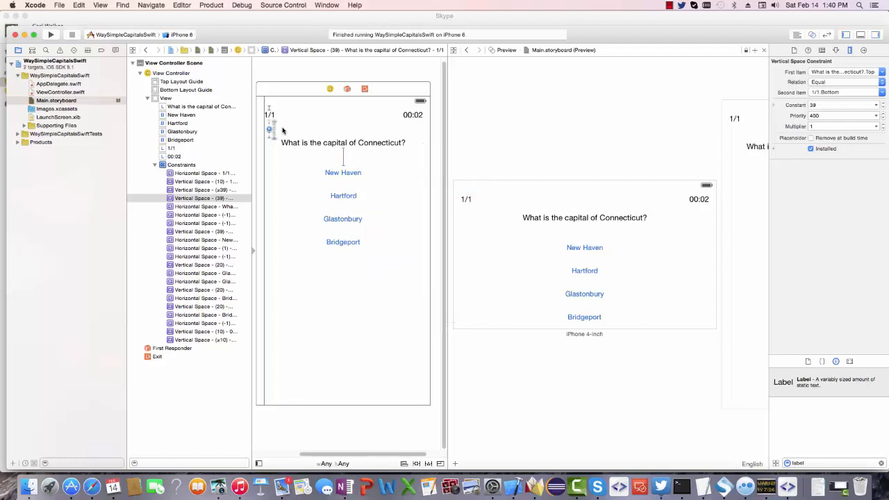
click(342, 143)
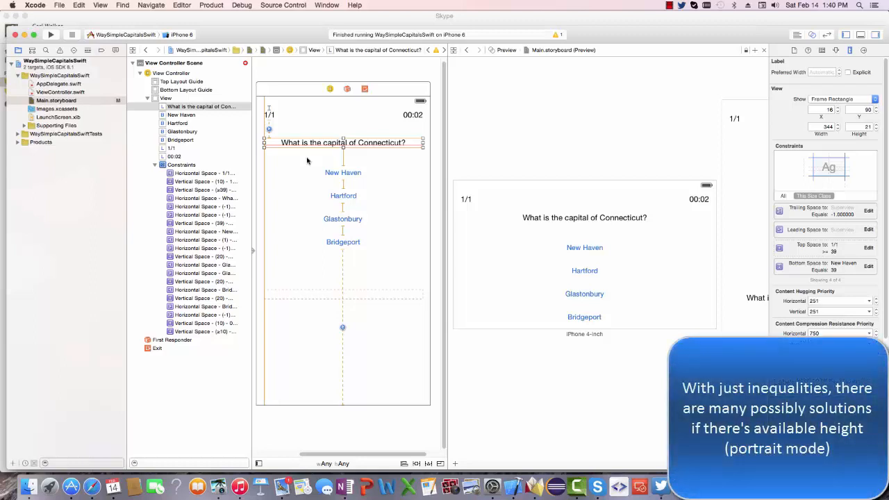
mouse_move(316, 195)
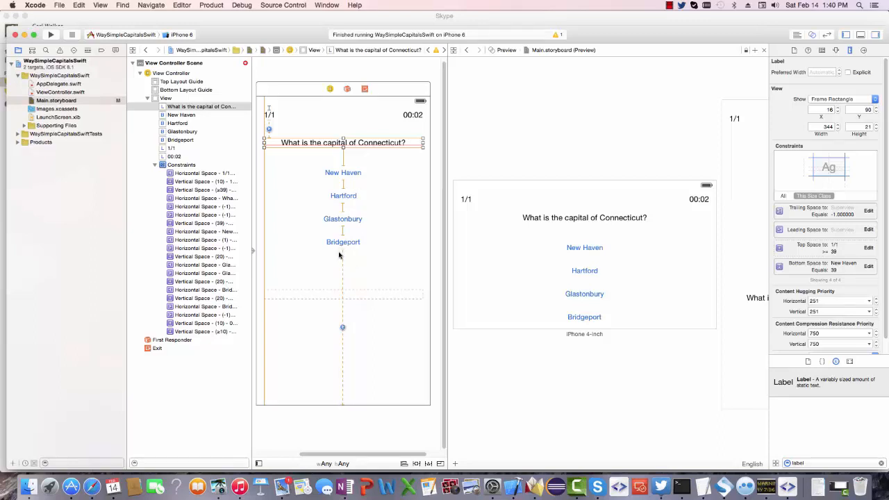
mouse_move(332, 219)
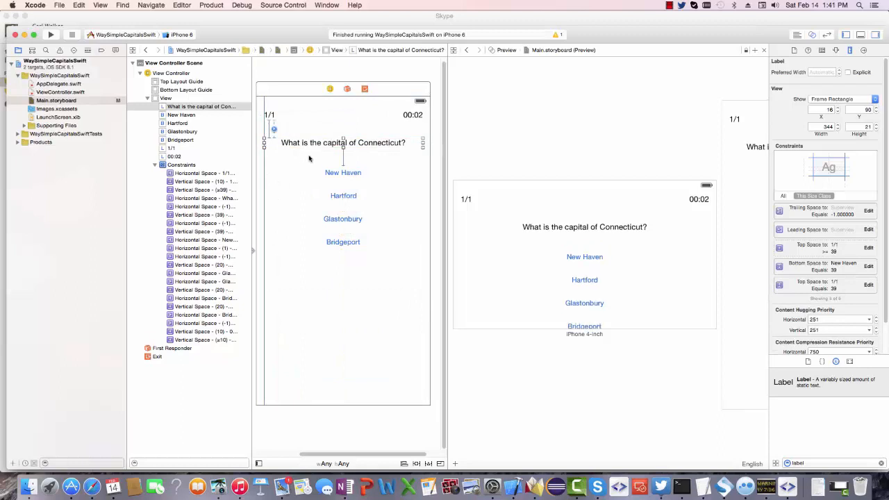
Step: Lower the restored equal 39-point top space above the question to priority 400
click(204, 215)
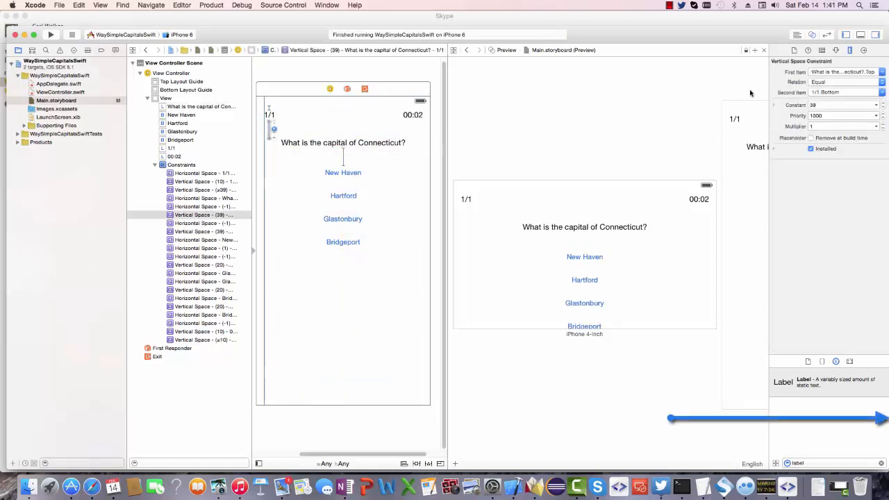
click(842, 115)
text(400)
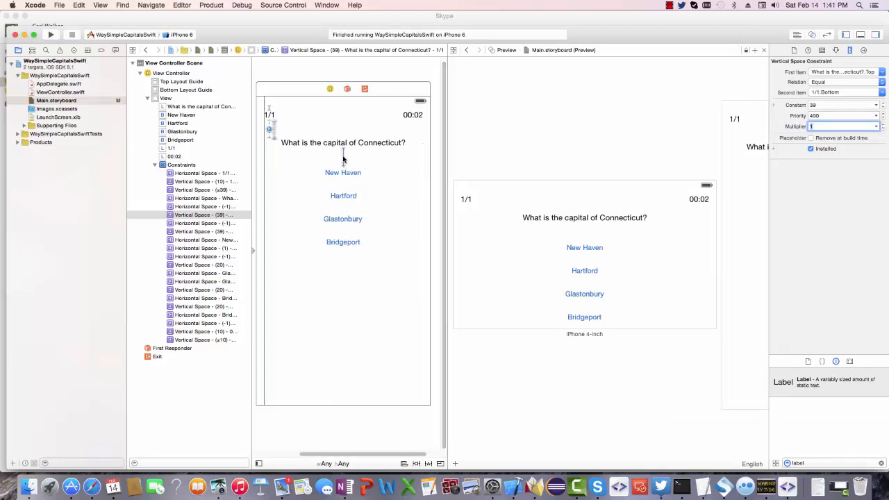
mouse_move(351, 229)
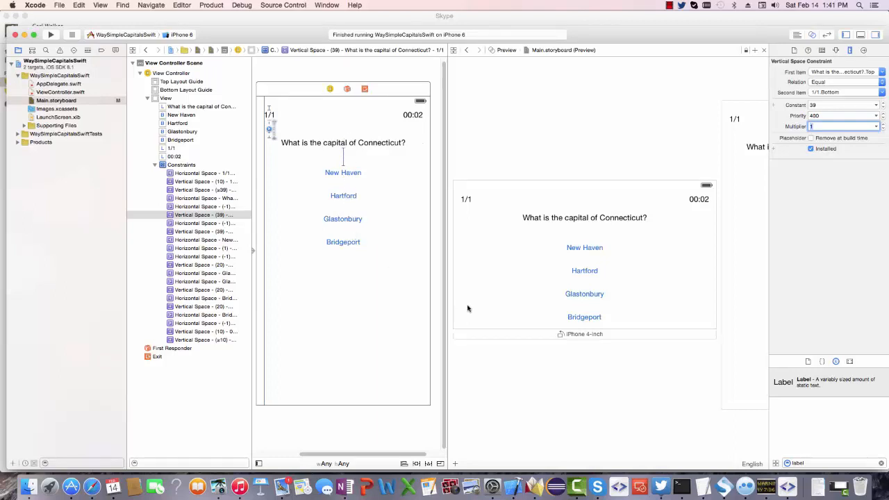
mouse_move(534, 338)
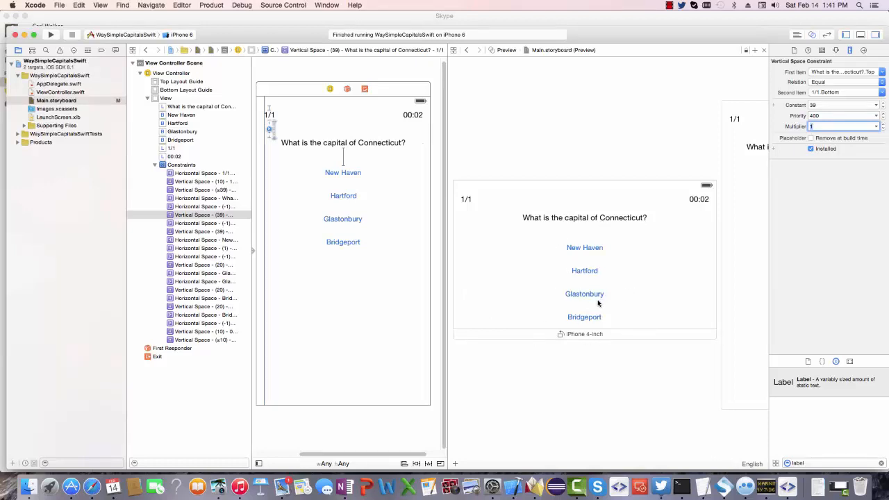
mouse_move(577, 329)
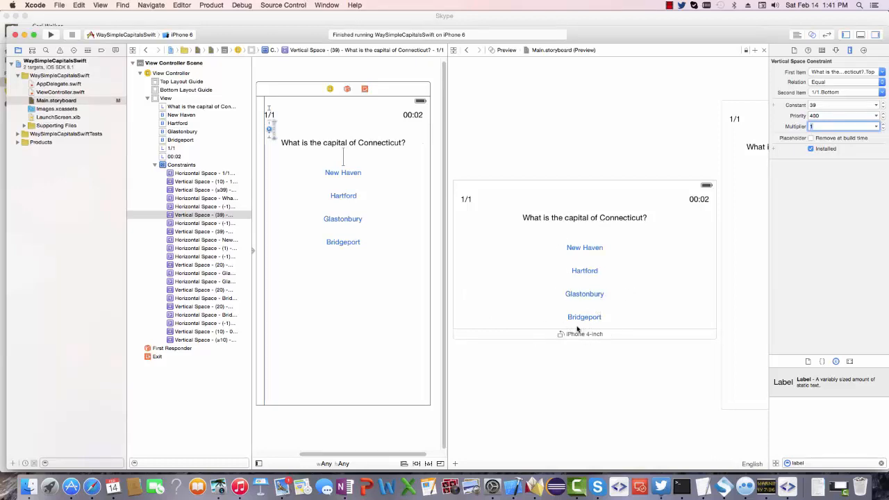
mouse_move(579, 340)
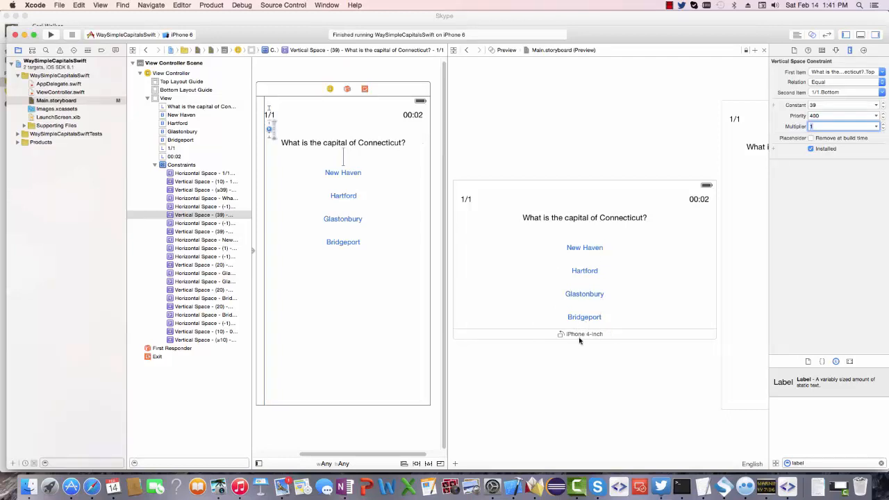
mouse_move(582, 353)
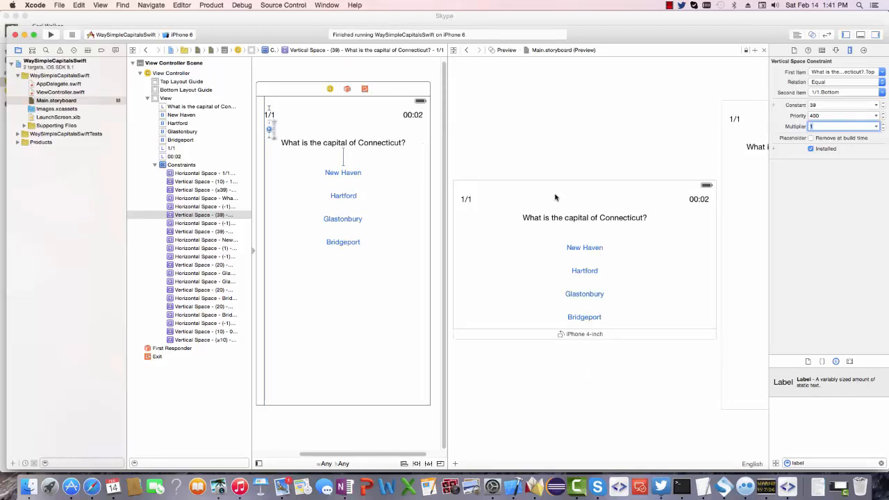
mouse_move(502, 234)
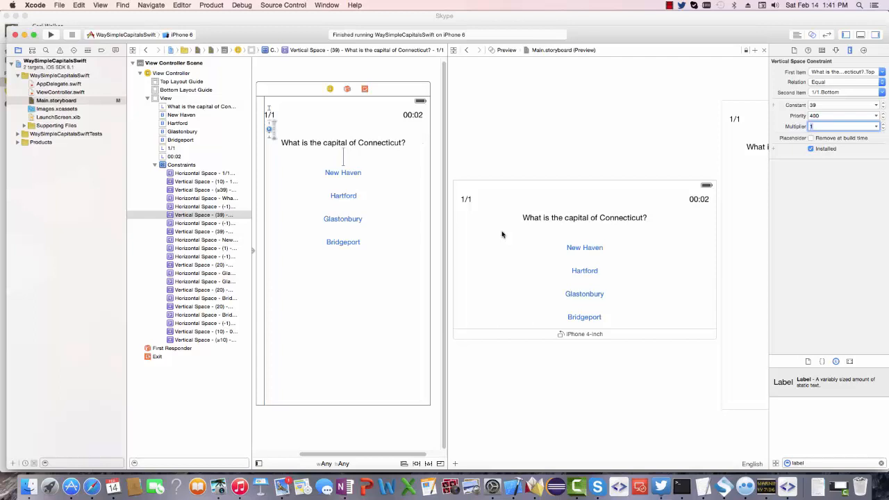
mouse_move(535, 224)
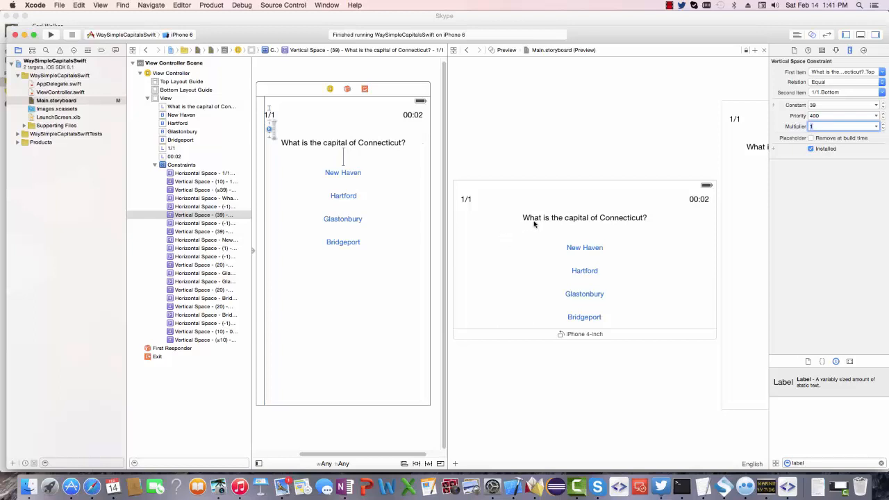